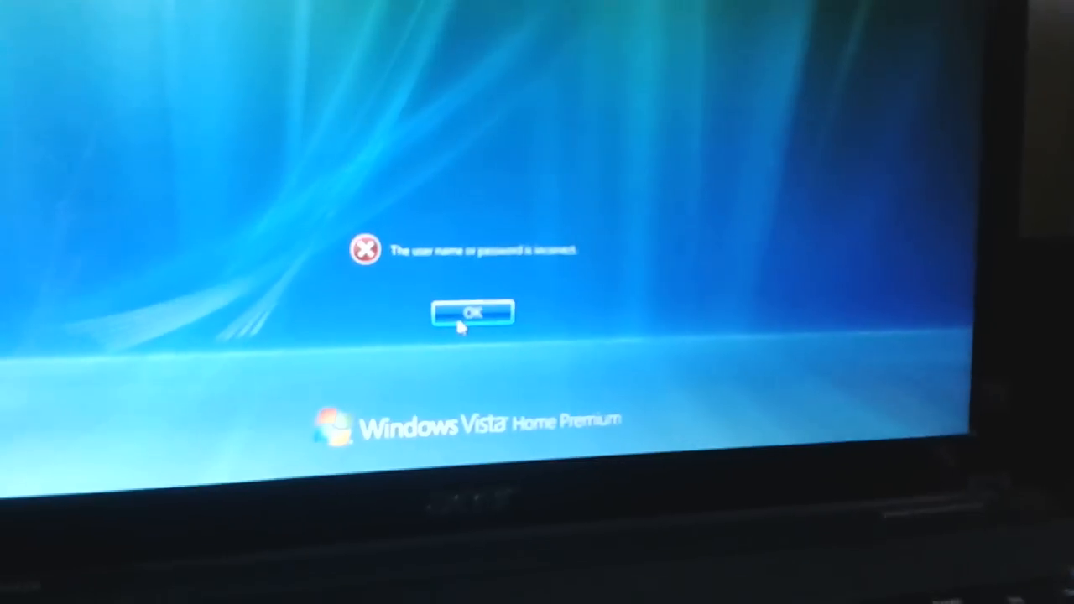
Step: Dismiss the 'user name or password is incorrect' message and return to the password box
{"action": "left_click", "coordinate": [471, 314]}
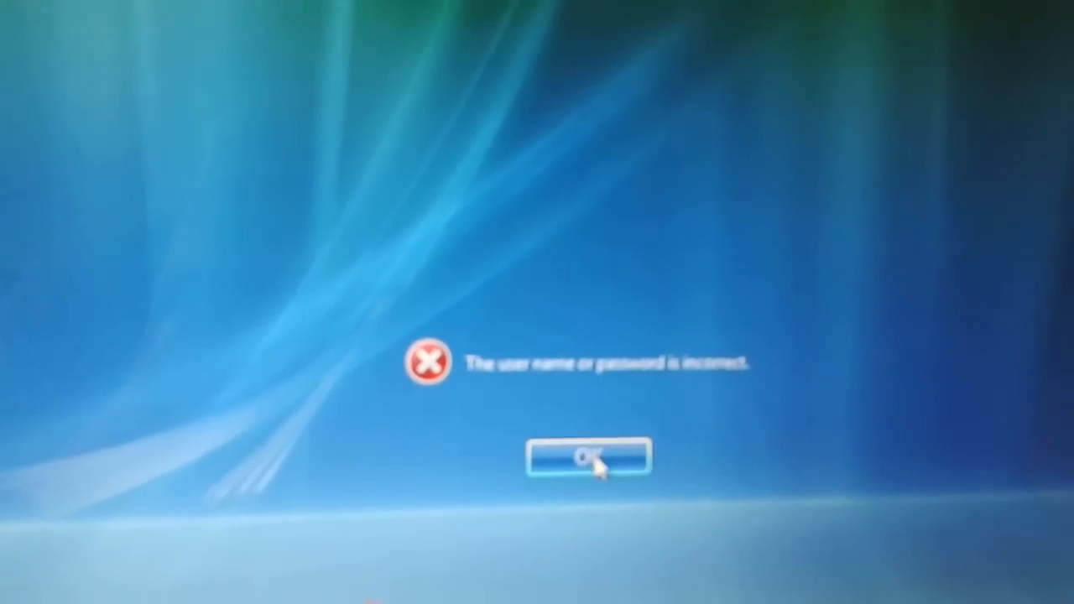
{"action": "left_click", "coordinate": [587, 456]}
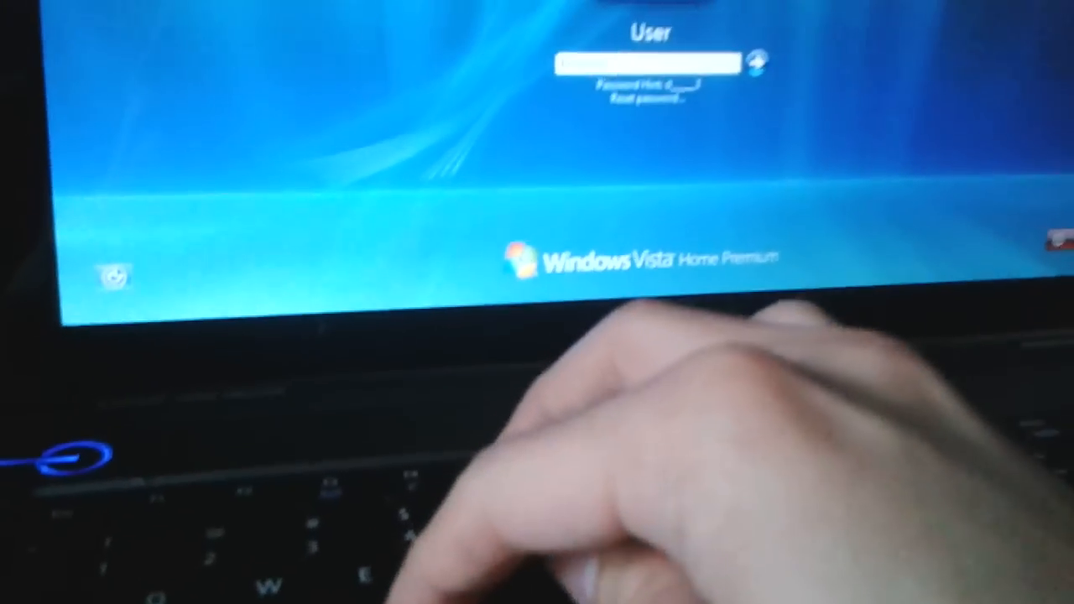
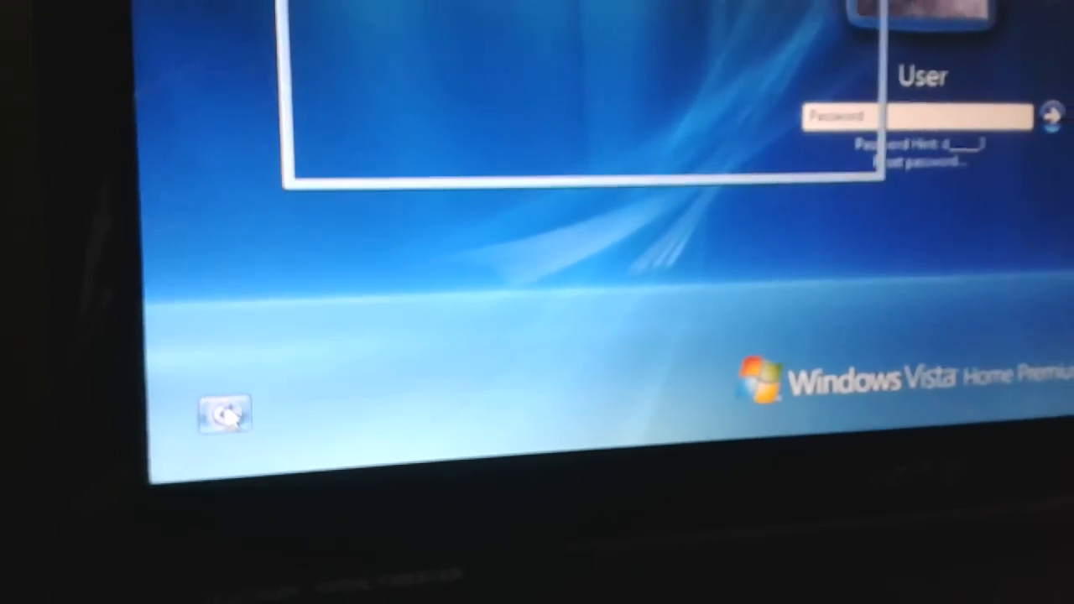
Step: Enable 'Type without the keyboard' in Ease of Access and apply it to show the On-Screen Keyboard
{"action": "left_click", "coordinate": [223, 412]}
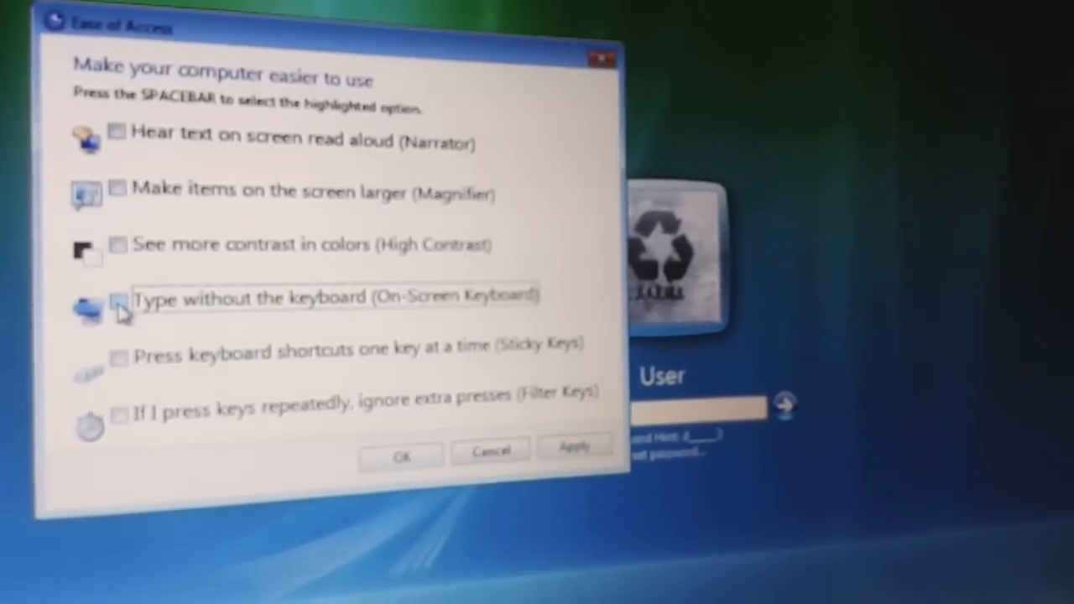
{"action": "left_click", "coordinate": [118, 302]}
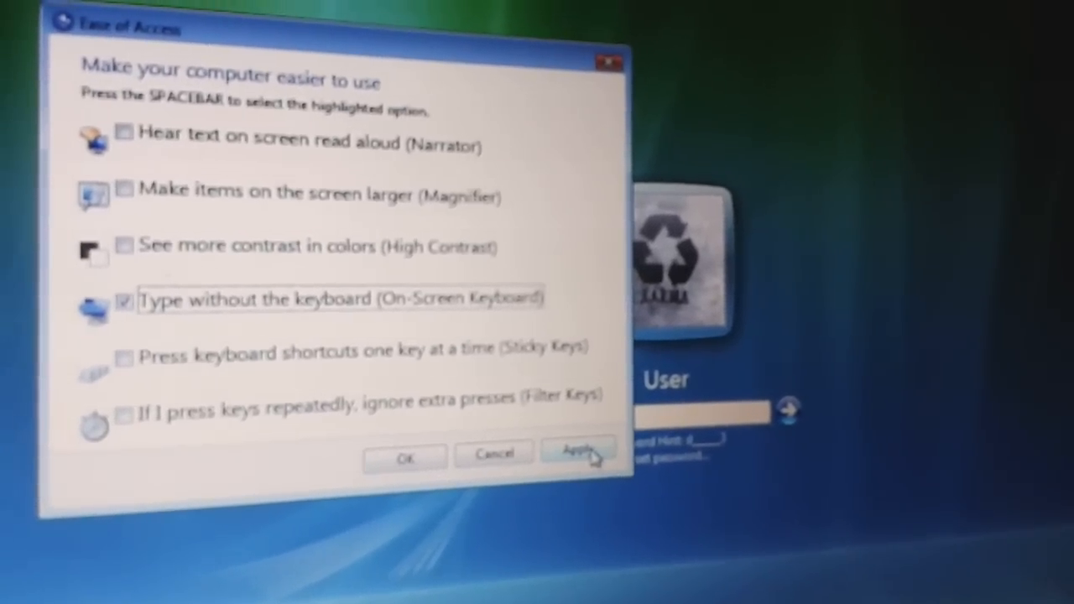
{"action": "left_click", "coordinate": [577, 451]}
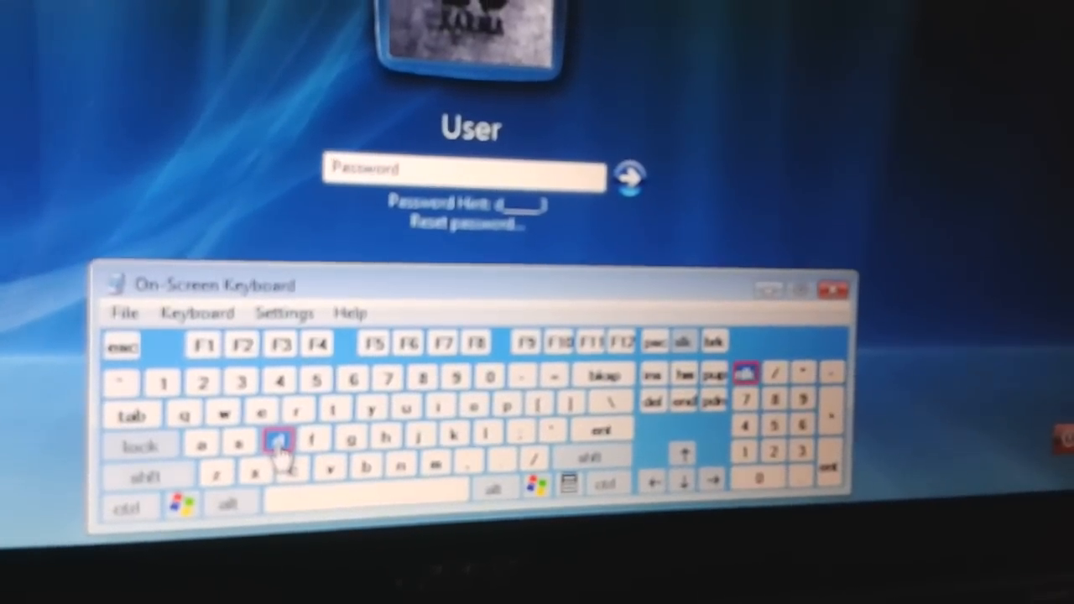
Step: Enter the first two password characters into the logon box with the On-Screen Keyboard
{"action": "left_click", "coordinate": [278, 439]}
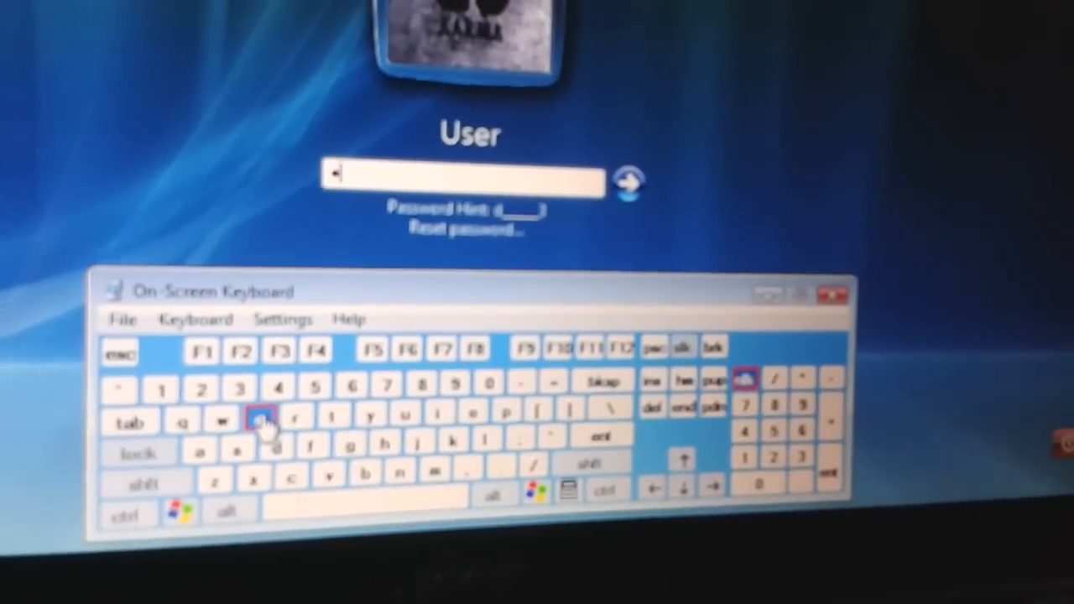
{"action": "left_click", "coordinate": [503, 420]}
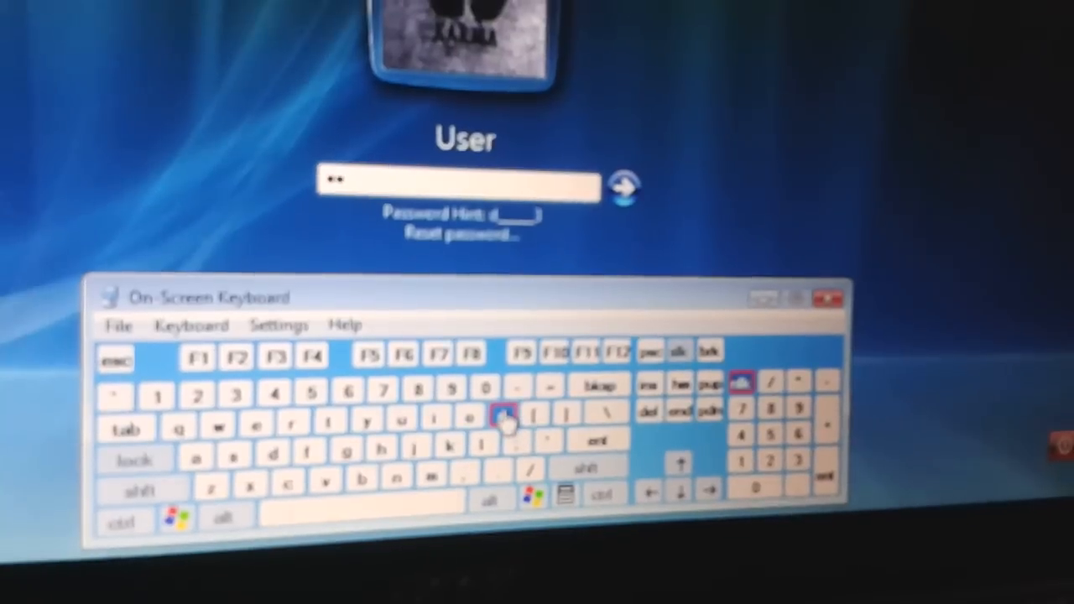
{"action": "left_click", "coordinate": [471, 416]}
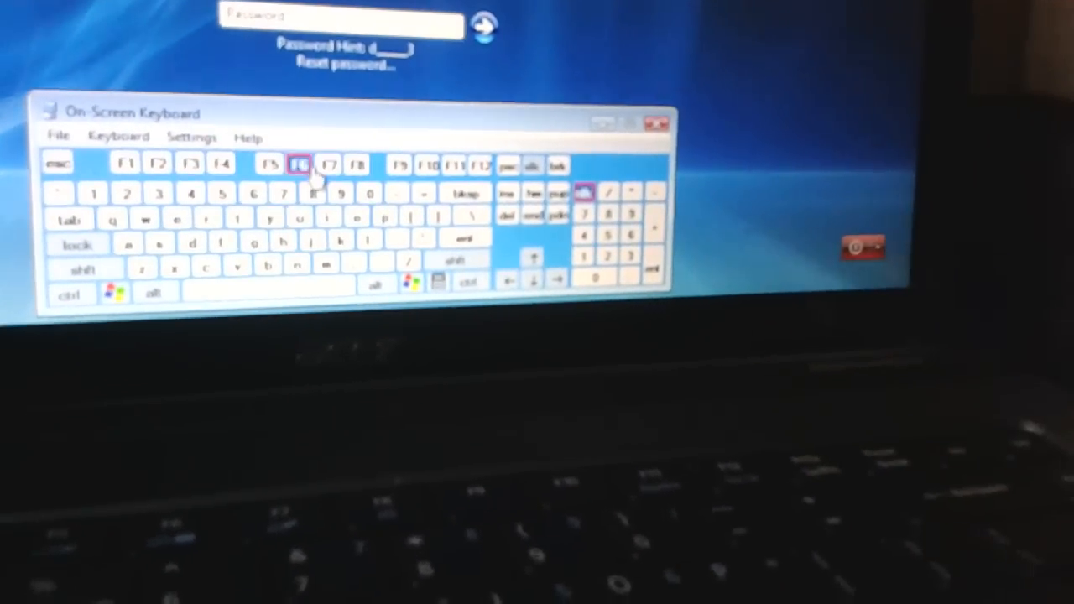
{"action": "left_click", "coordinate": [386, 272]}
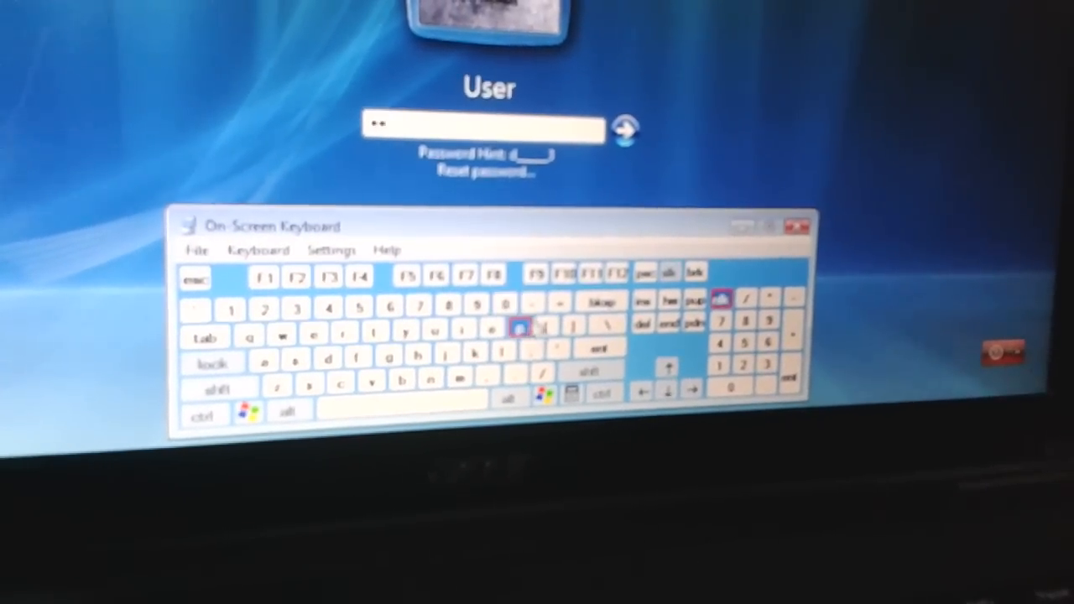
Step: Enter the remaining password characters and submit with Enter to reach the Welcome screen
{"action": "left_click", "coordinate": [490, 335]}
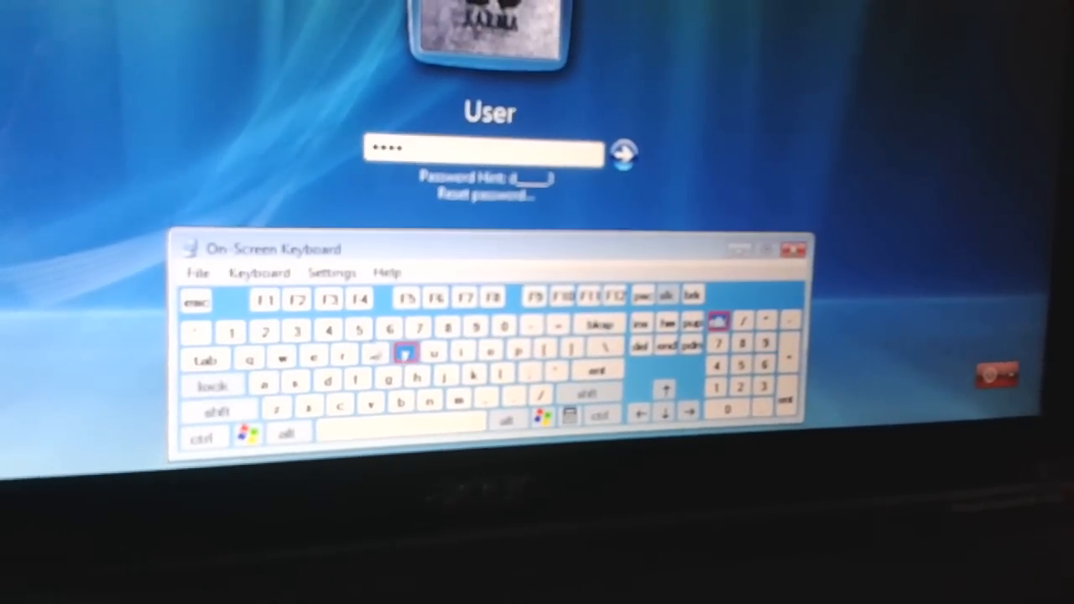
{"action": "left_click", "coordinate": [282, 359]}
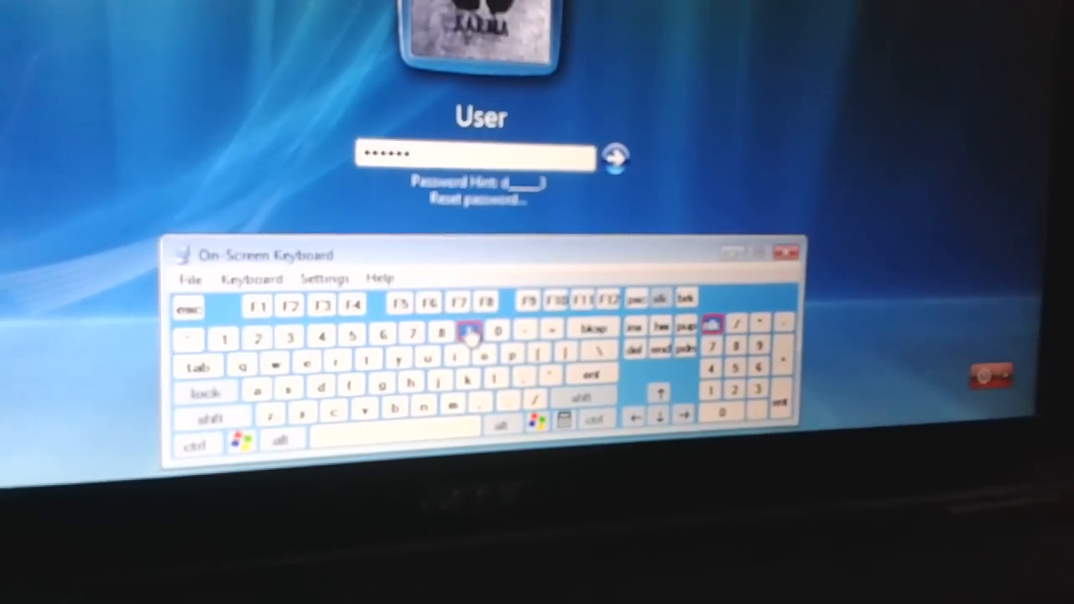
{"action": "left_click", "coordinate": [318, 344]}
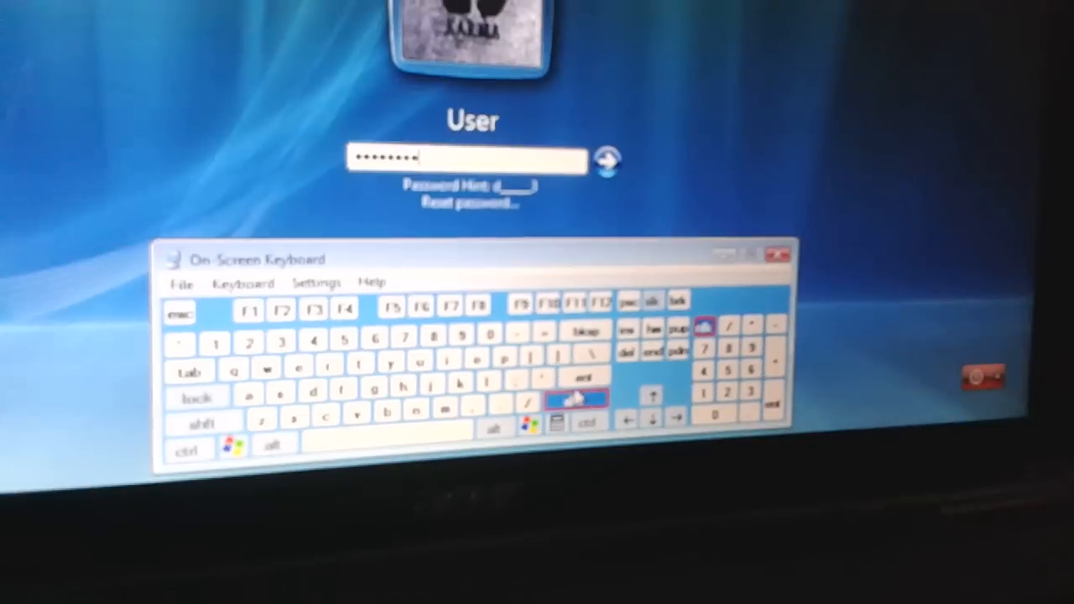
{"action": "left_click", "coordinate": [604, 161]}
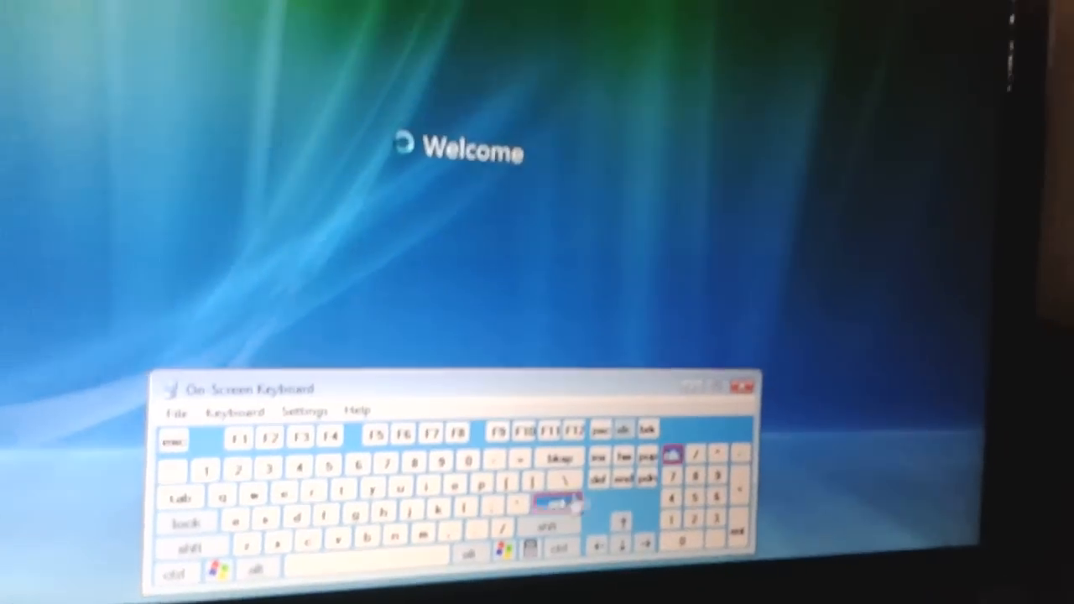